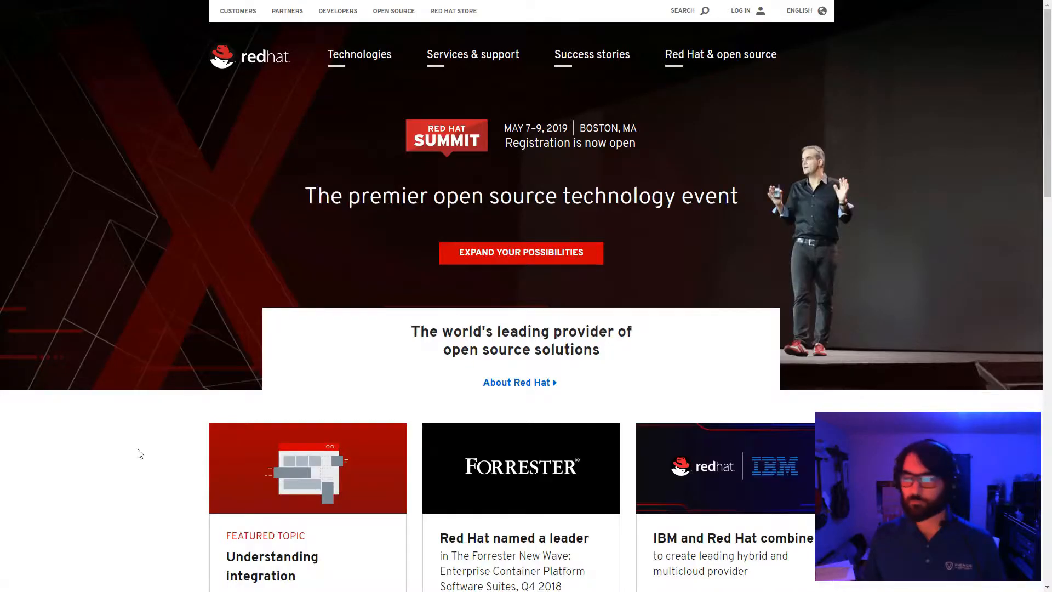
pyautogui.moveTo(191, 355)
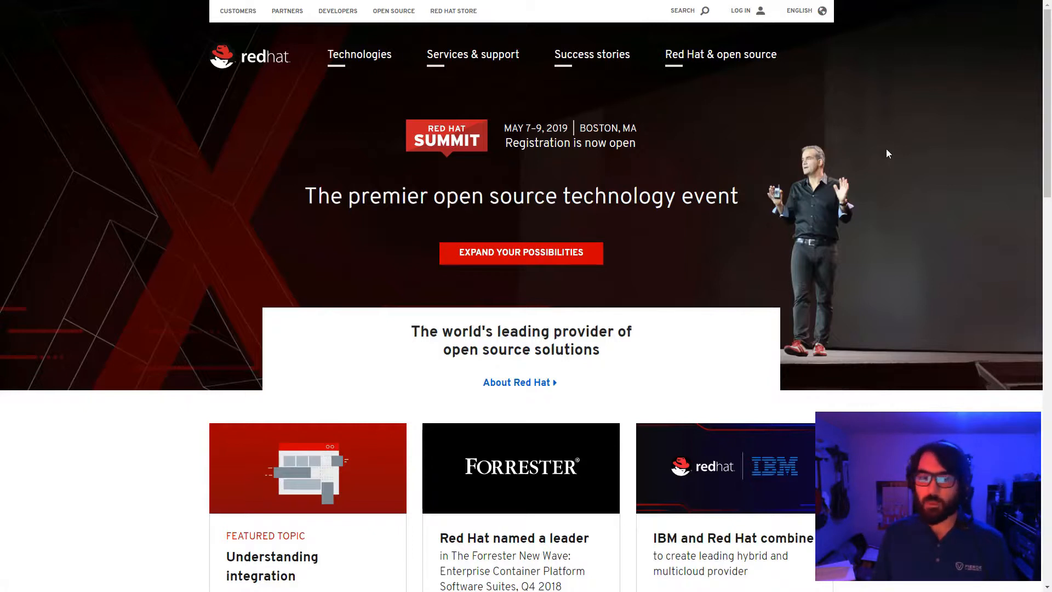
pyautogui.moveTo(759, 34)
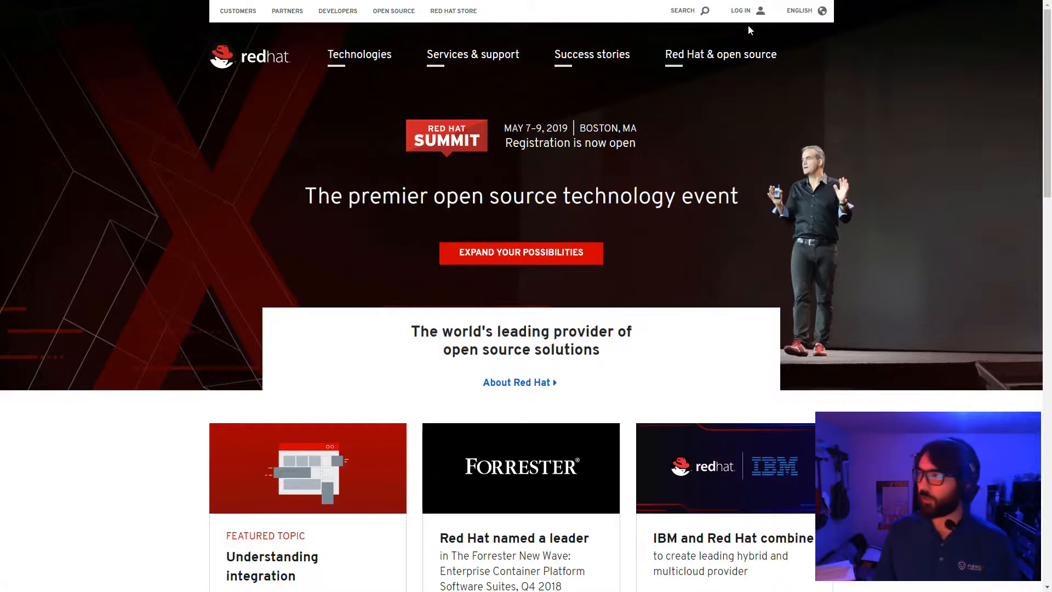
# Open the 'Create a Red Hat Login' registration form from the LOG IN panel
pyautogui.click(740, 10)
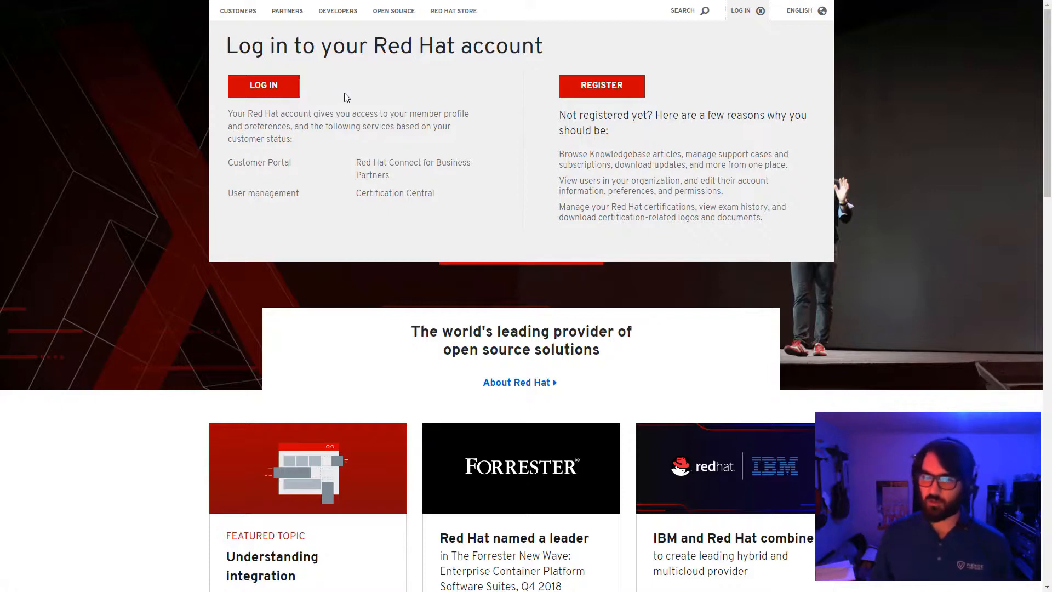
pyautogui.moveTo(616, 86)
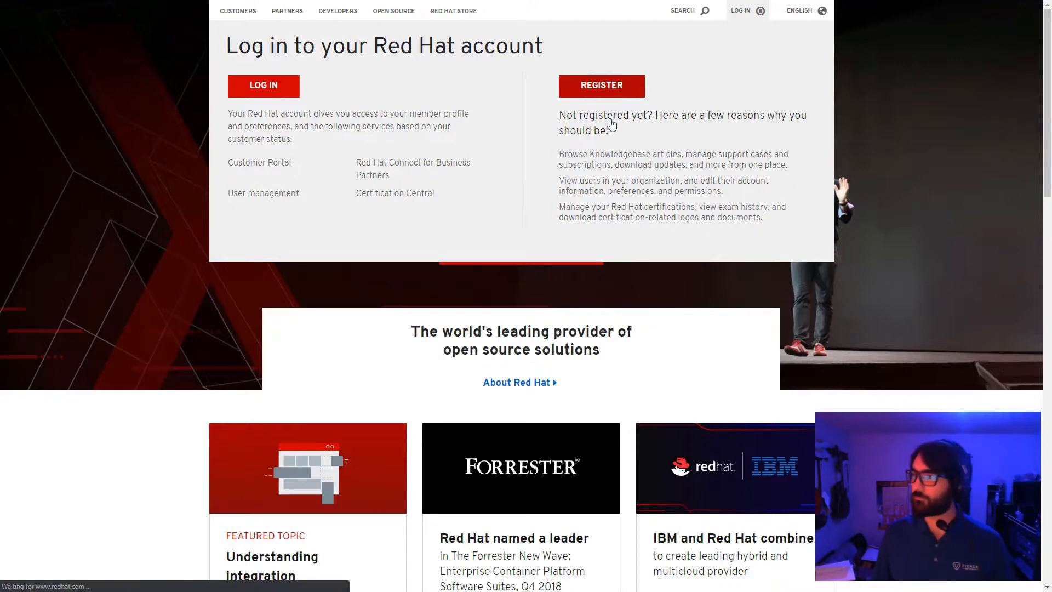
pyautogui.click(600, 85)
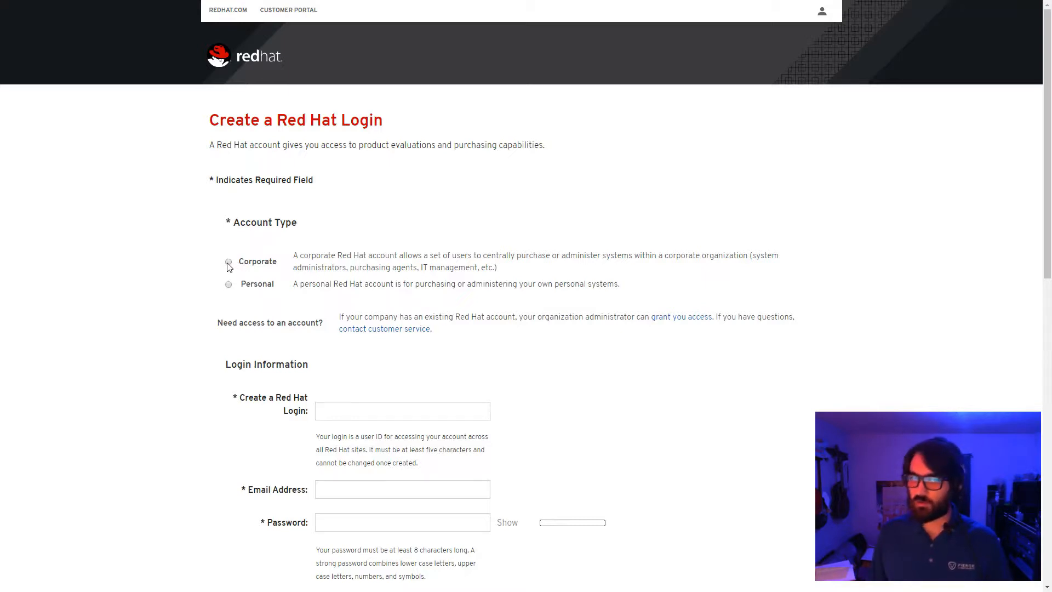
# Select the Personal account type and enter a login name starting 'kenmoini'
pyautogui.click(228, 261)
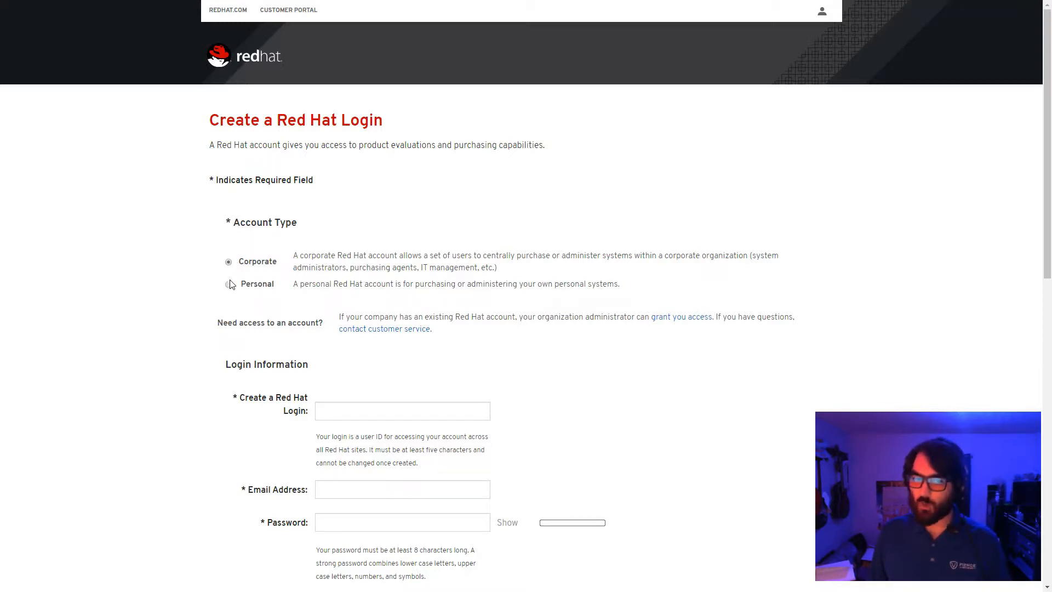
pyautogui.click(228, 283)
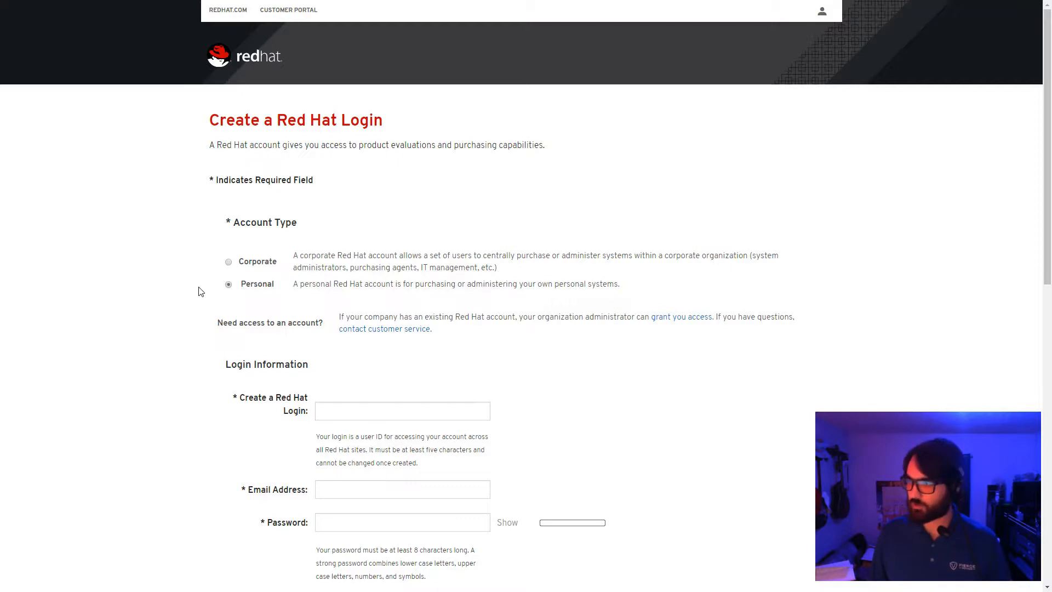
pyautogui.scroll(-3)
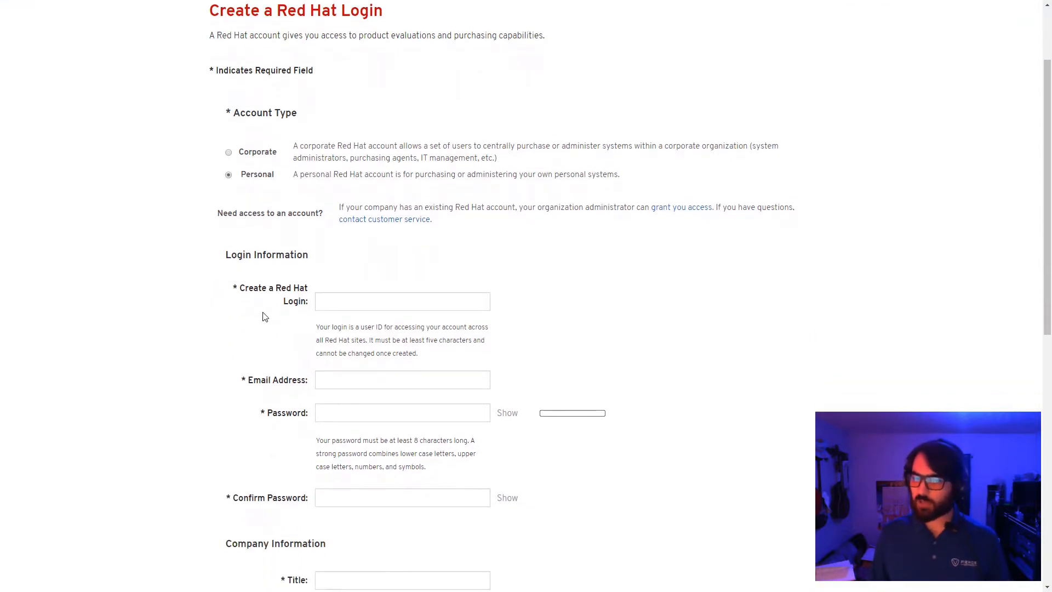
pyautogui.click(401, 301)
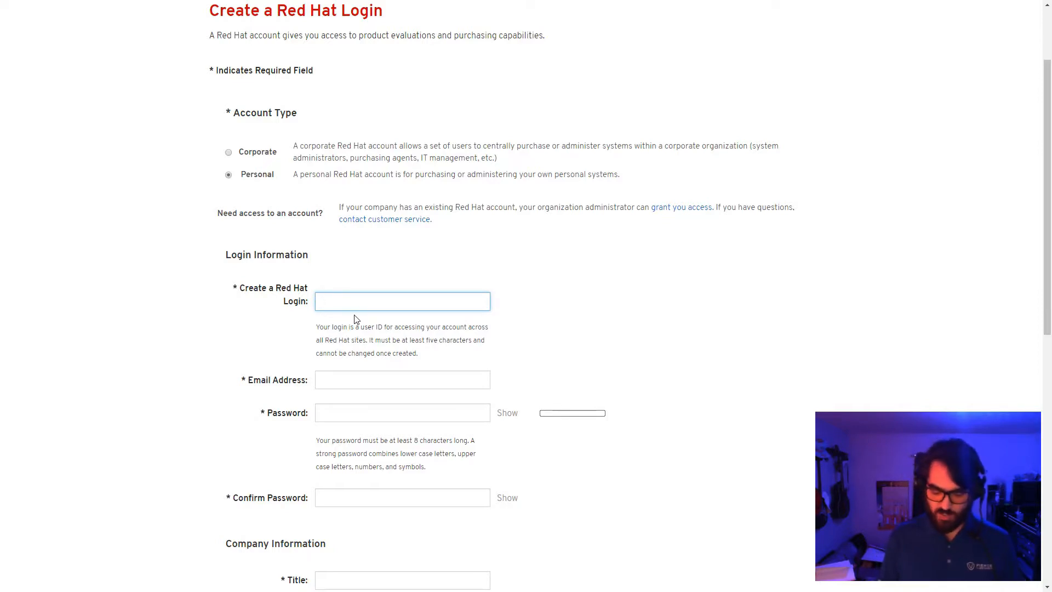
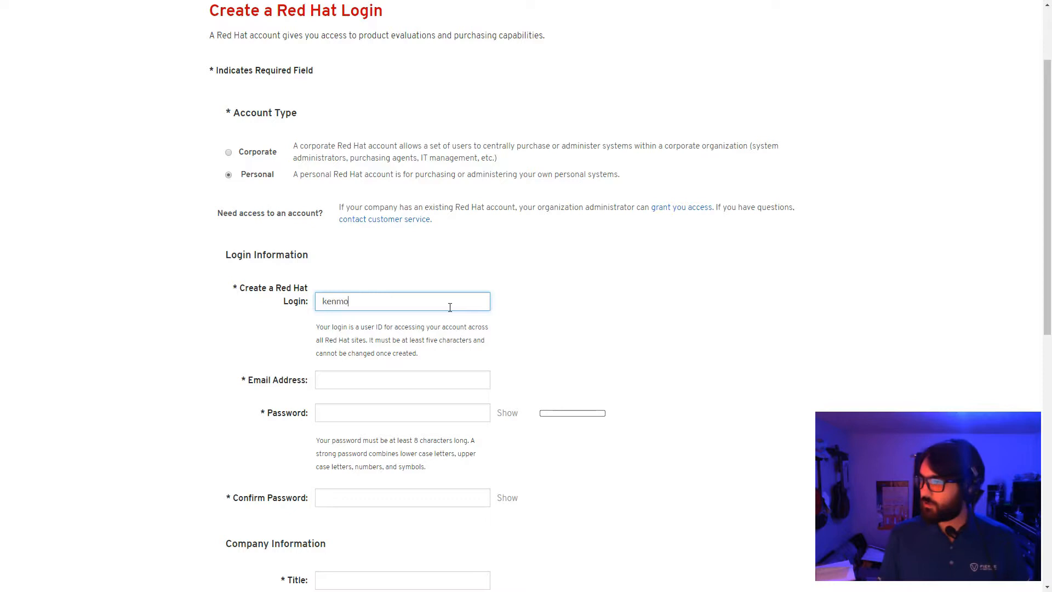
pyautogui.click(402, 379)
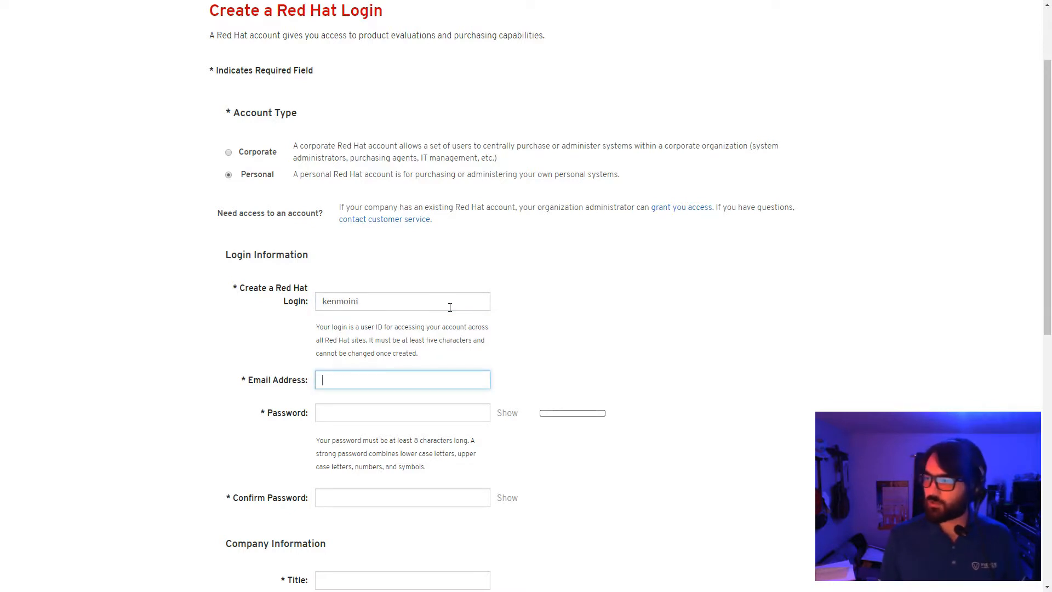
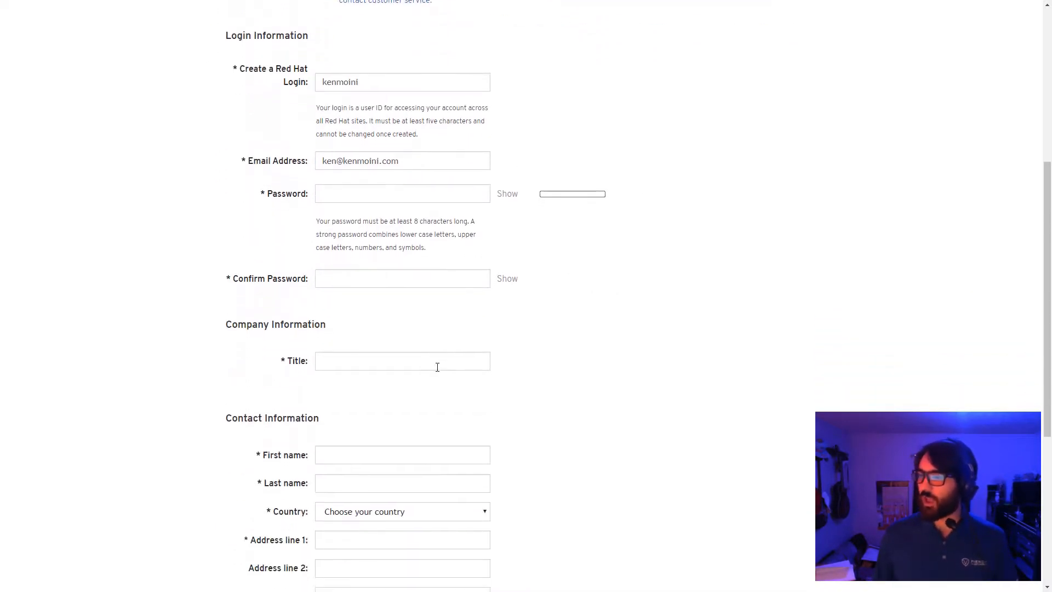
pyautogui.scroll(-3)
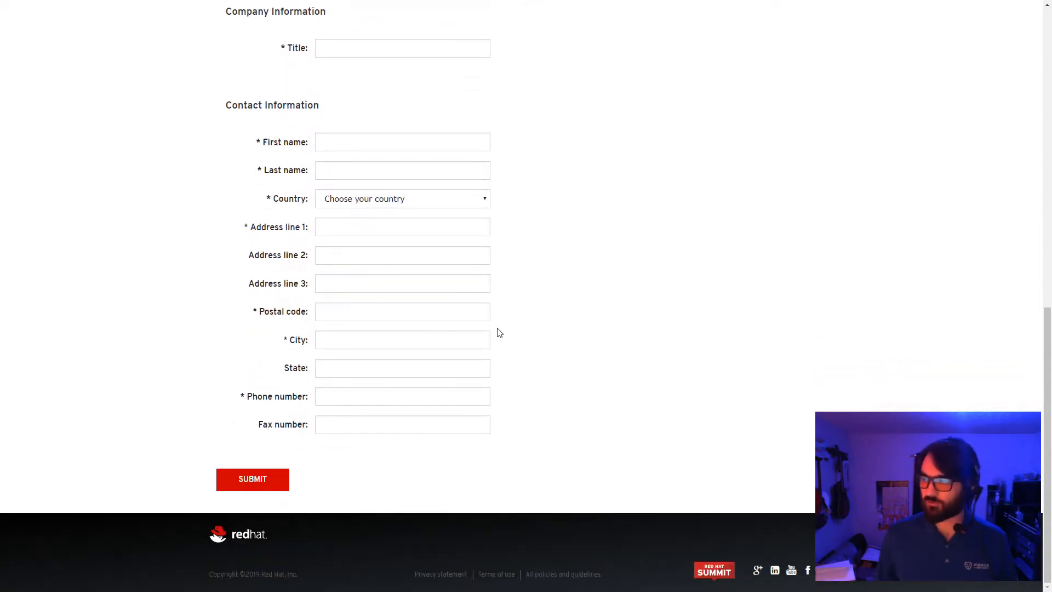
pyautogui.scroll(3)
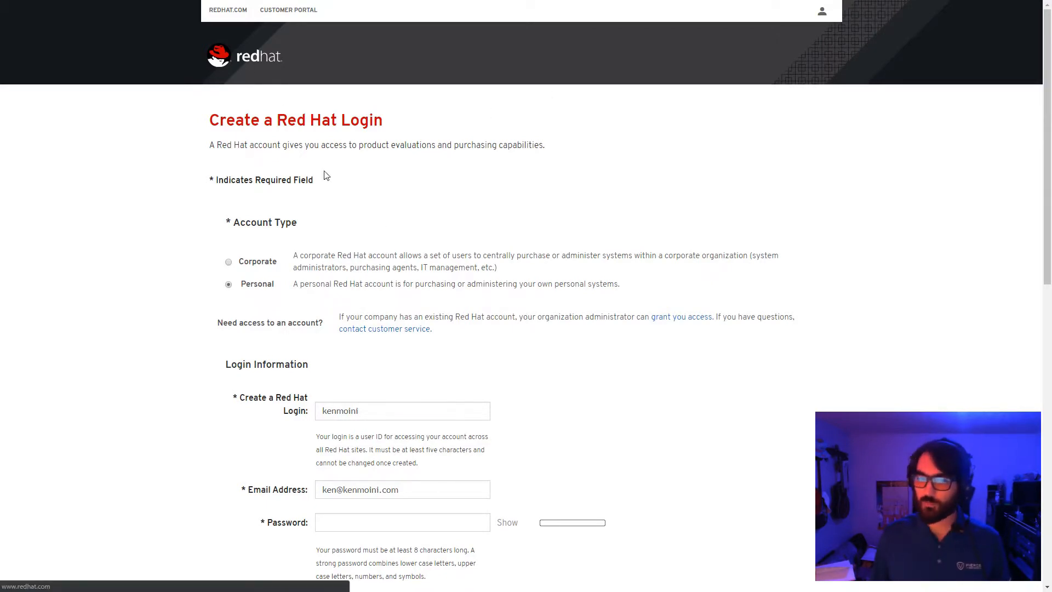
pyautogui.moveTo(454, 350)
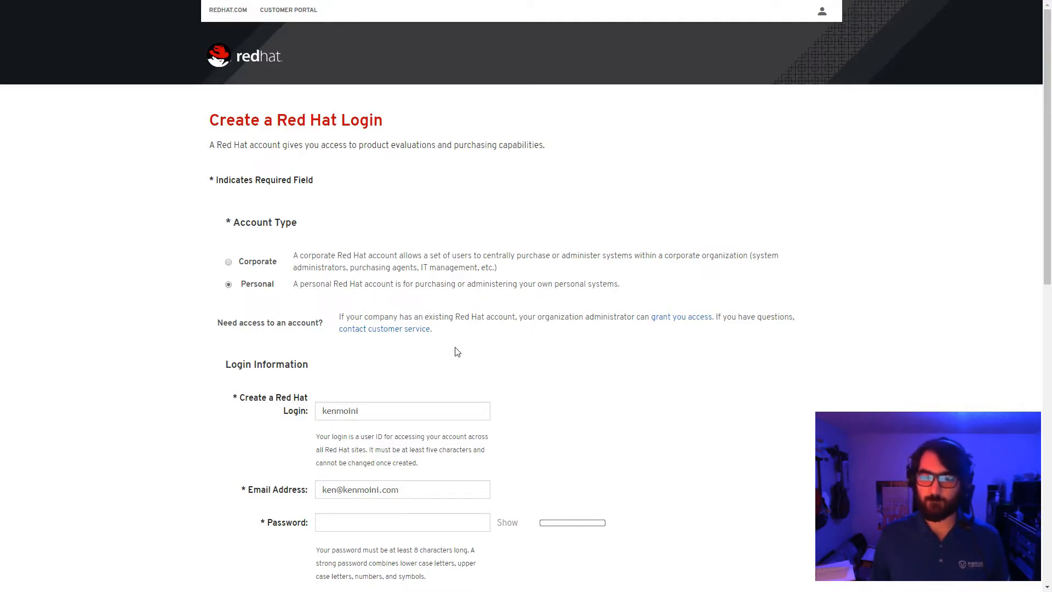
pyautogui.moveTo(312, 435)
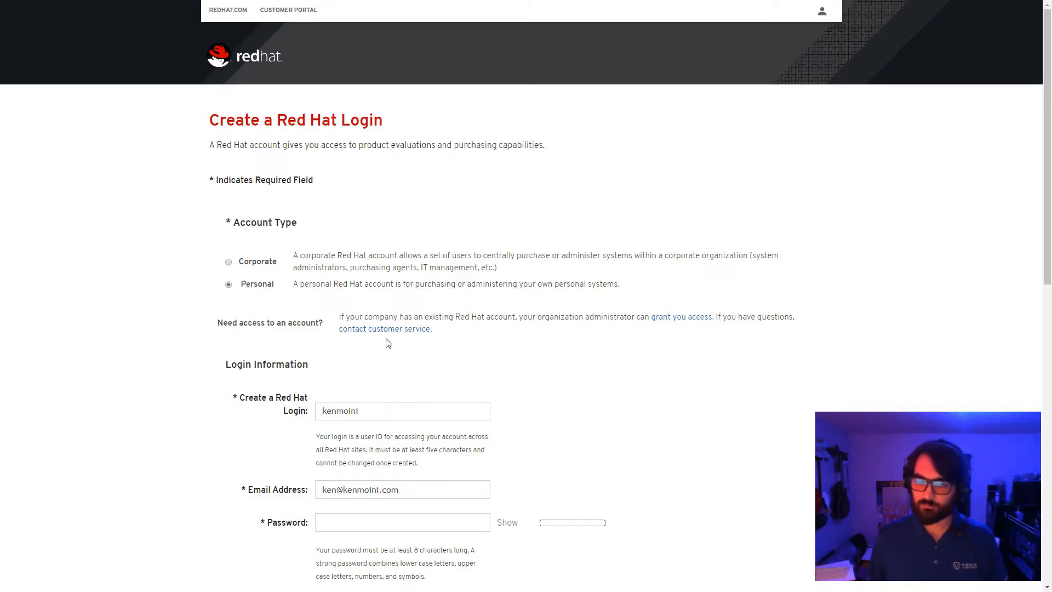
# Abandon the registration form, briefly visit the sign-in page, and return to redhat.com
pyautogui.click(227, 10)
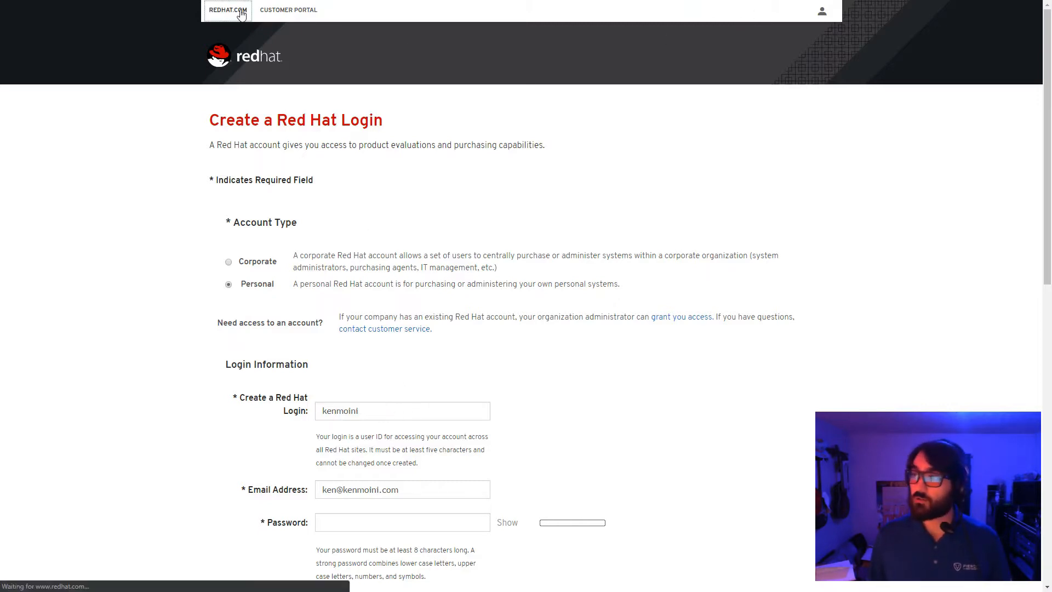
pyautogui.click(227, 10)
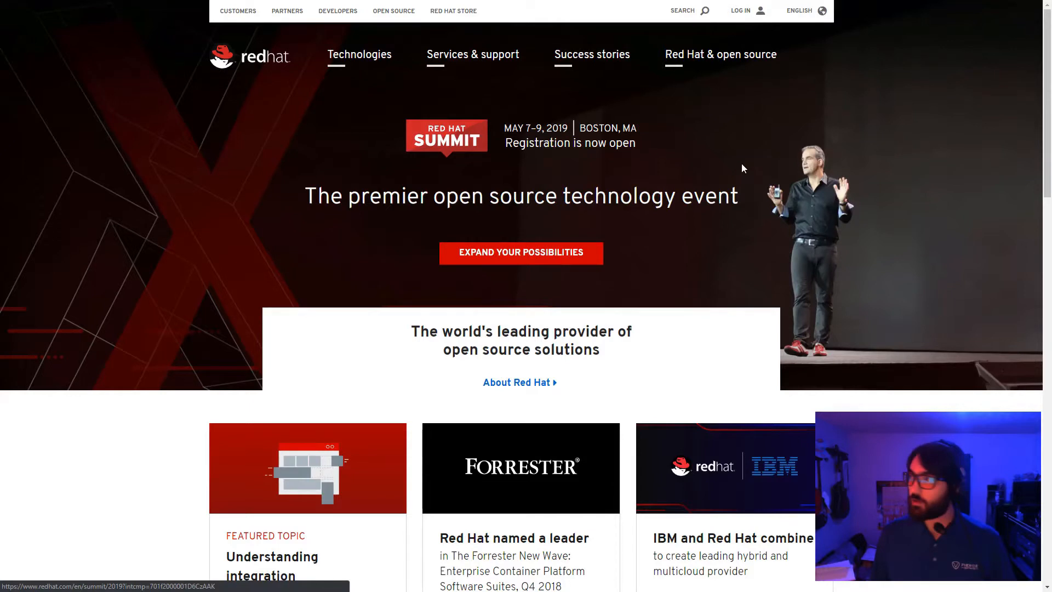
pyautogui.click(741, 10)
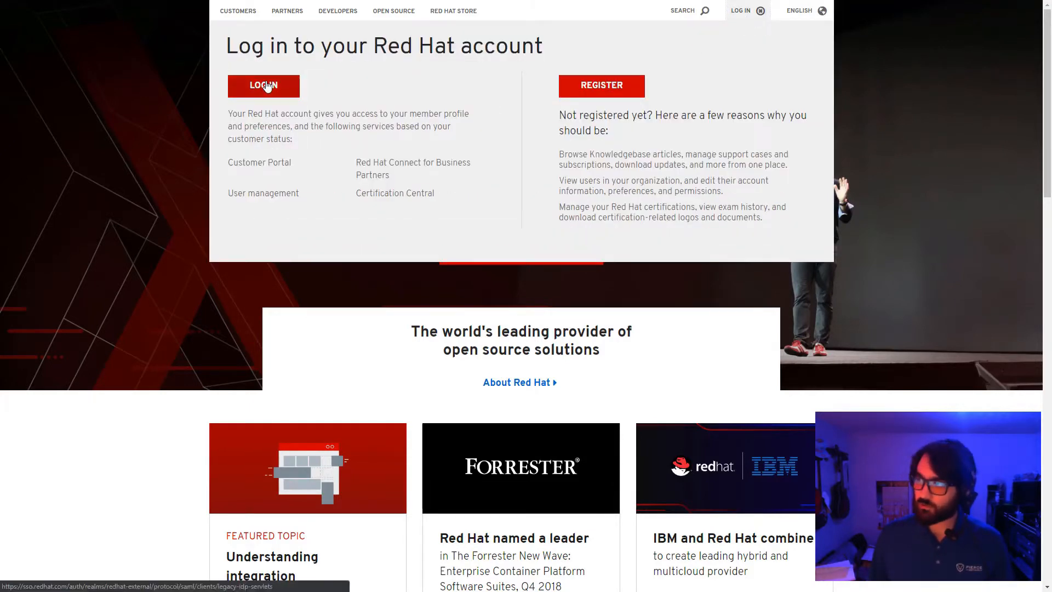
pyautogui.click(263, 86)
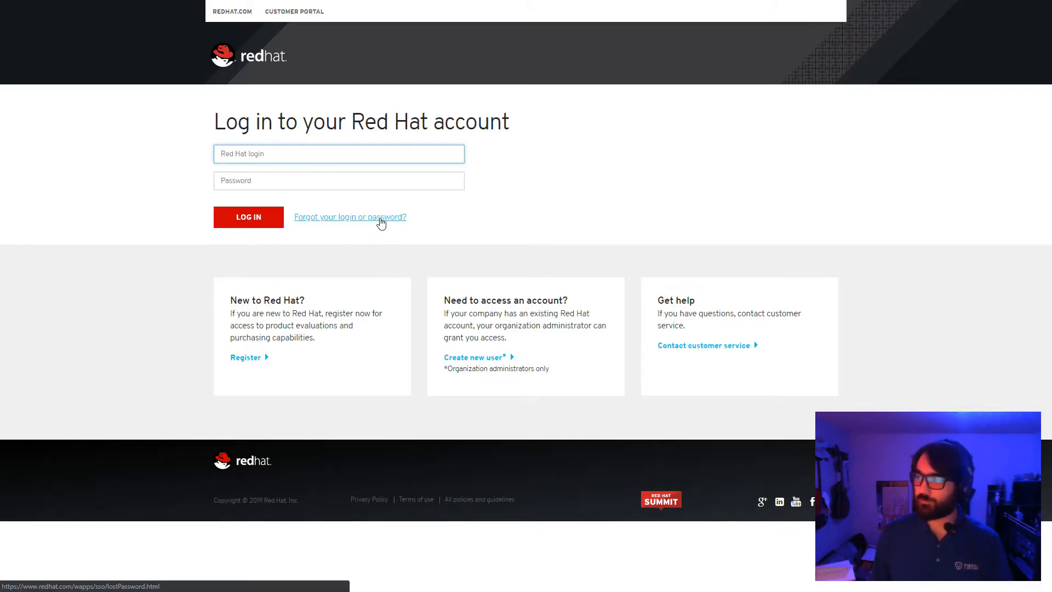
pyautogui.click(349, 217)
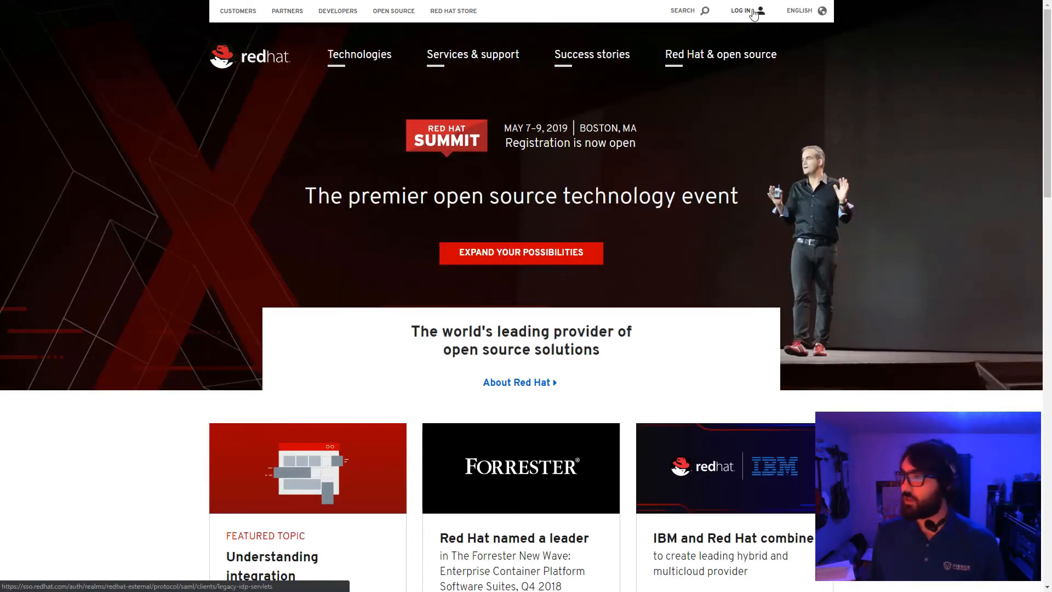
# Sign in to the Customer Portal with the saved credentials to show the account greeting
pyautogui.click(742, 11)
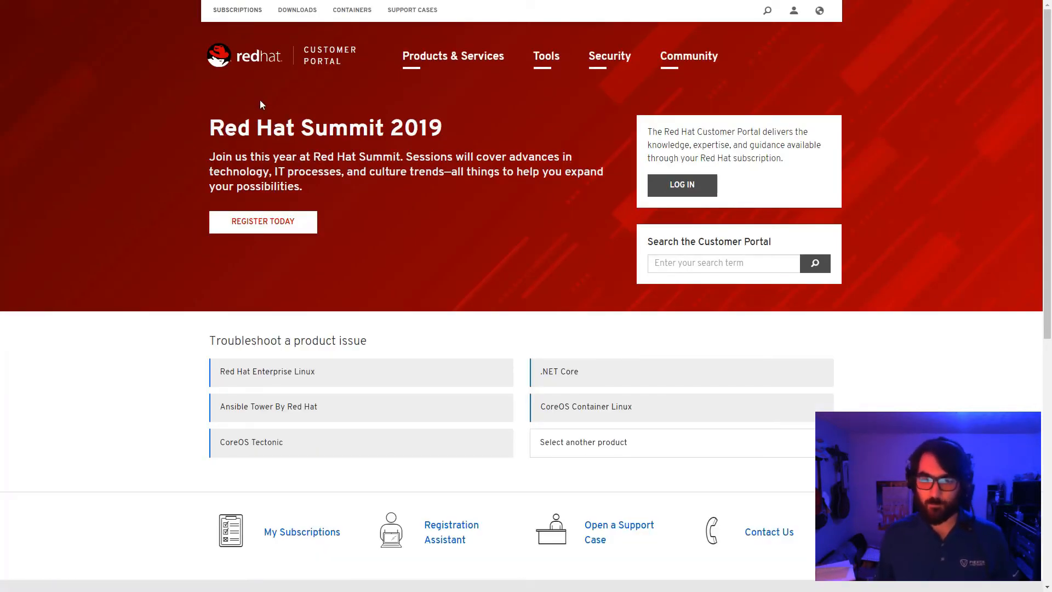
pyautogui.click(681, 186)
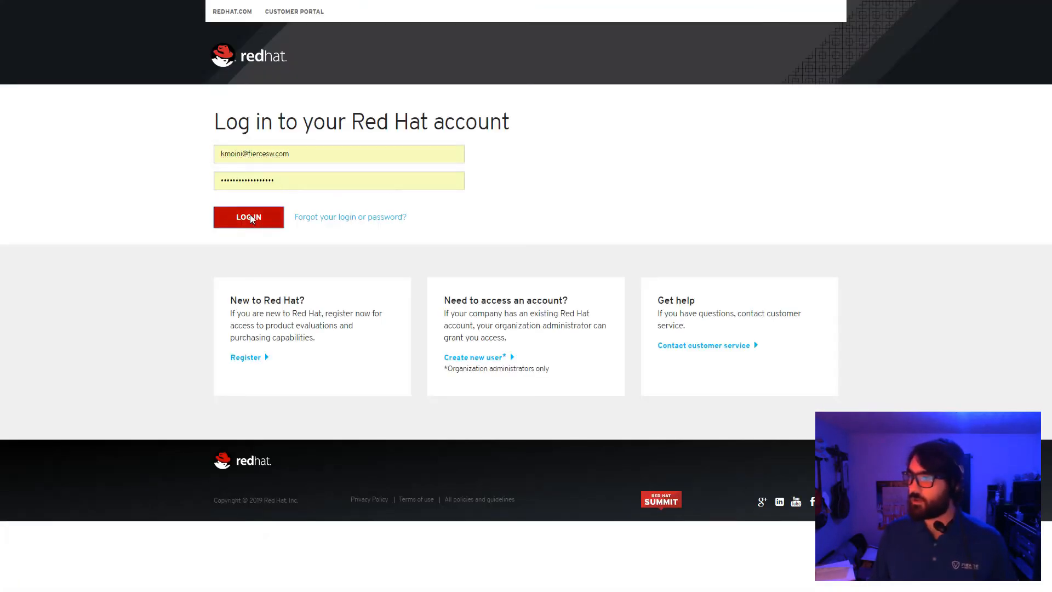
pyautogui.click(248, 217)
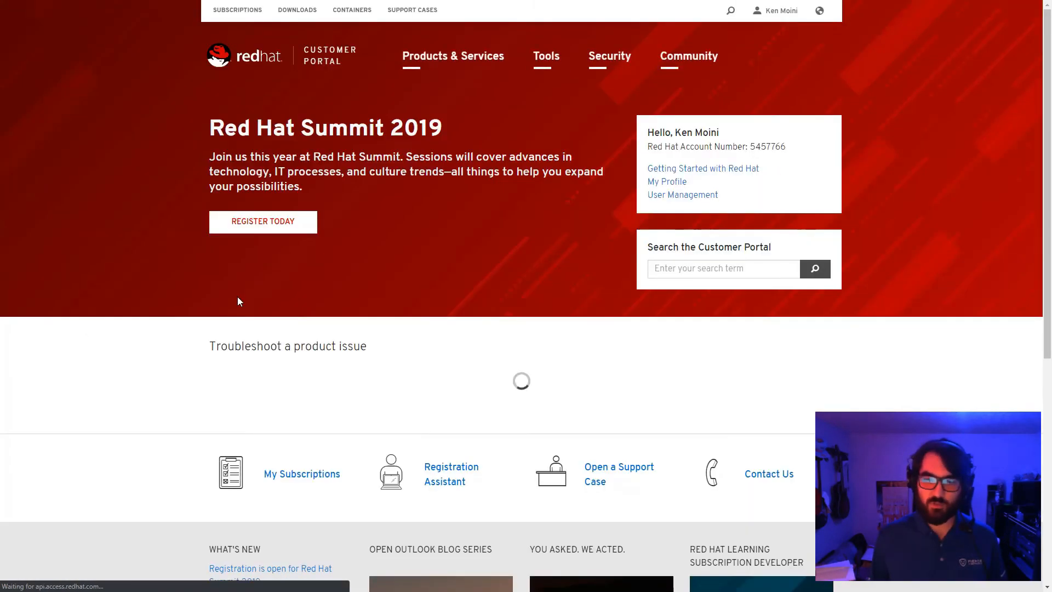